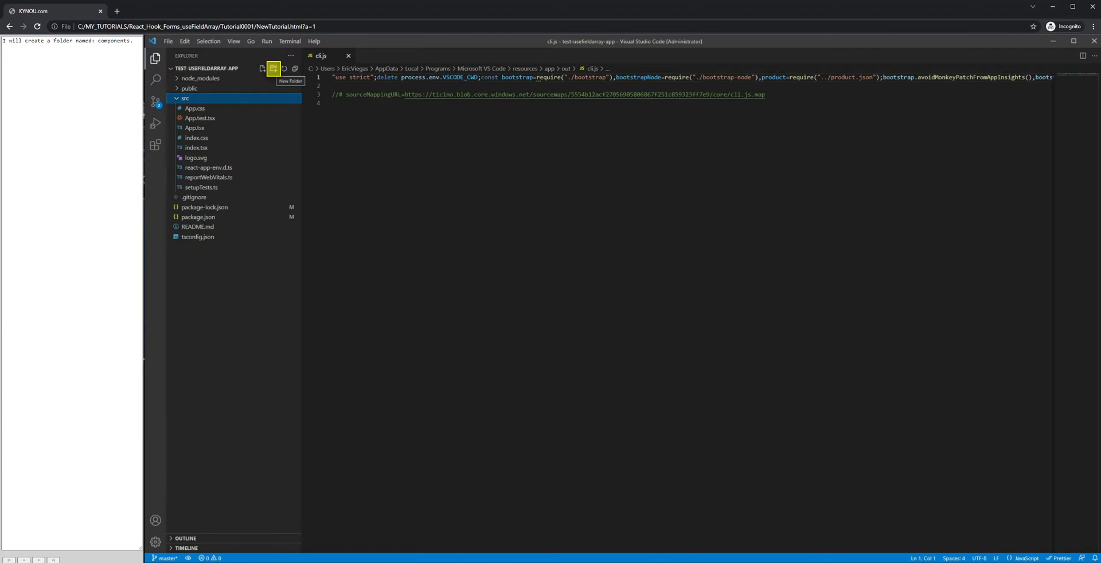
Create src/components with a new test-usefieldarray-form.tsx file and open it for editing
left_click(274, 68)
type("components")
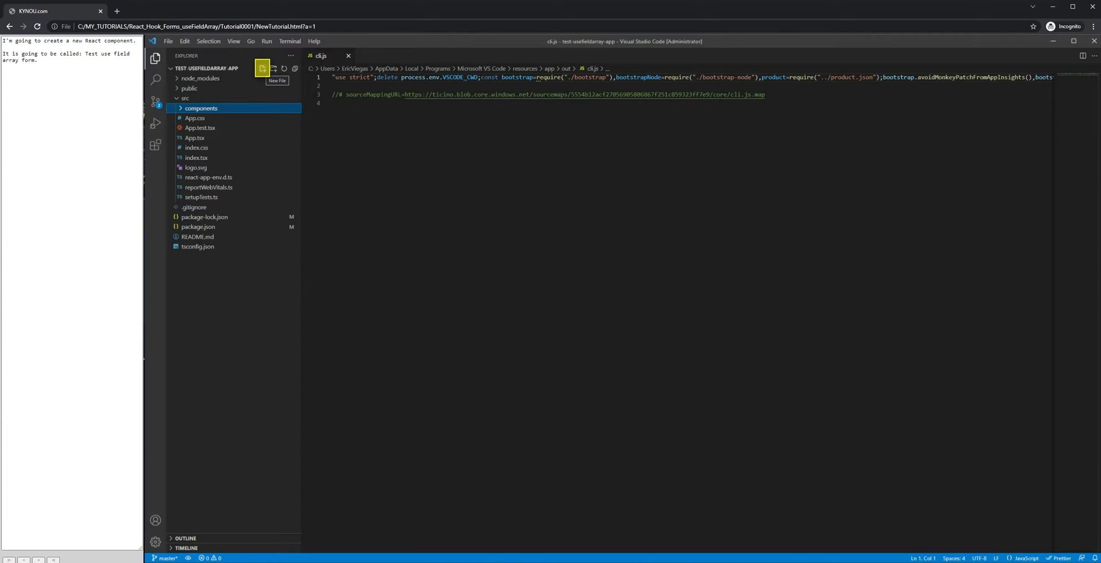
type("test-usefieldarray-form.tsx")
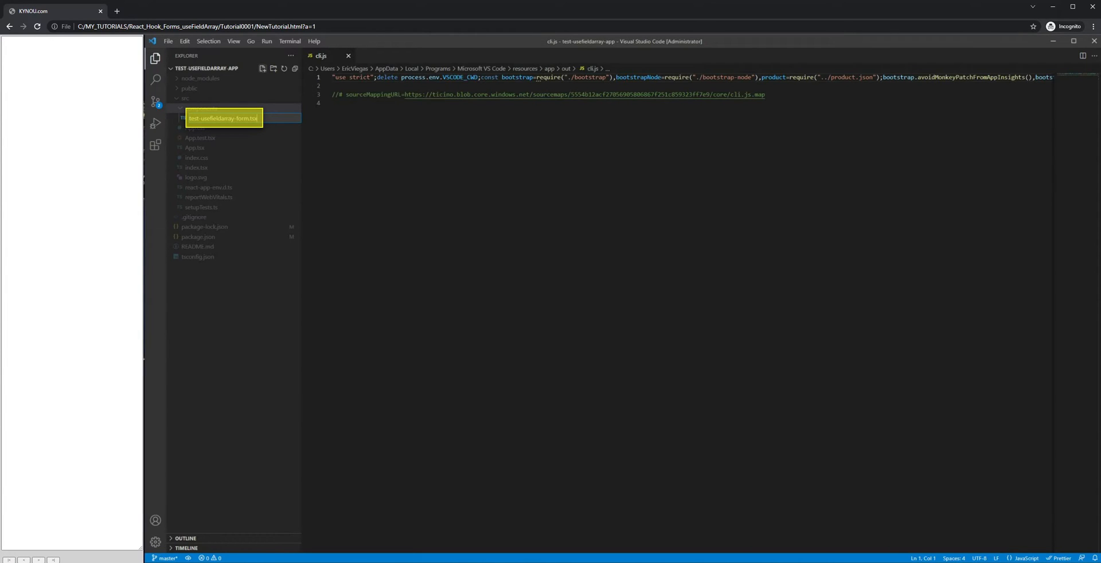
double_click(222, 117)
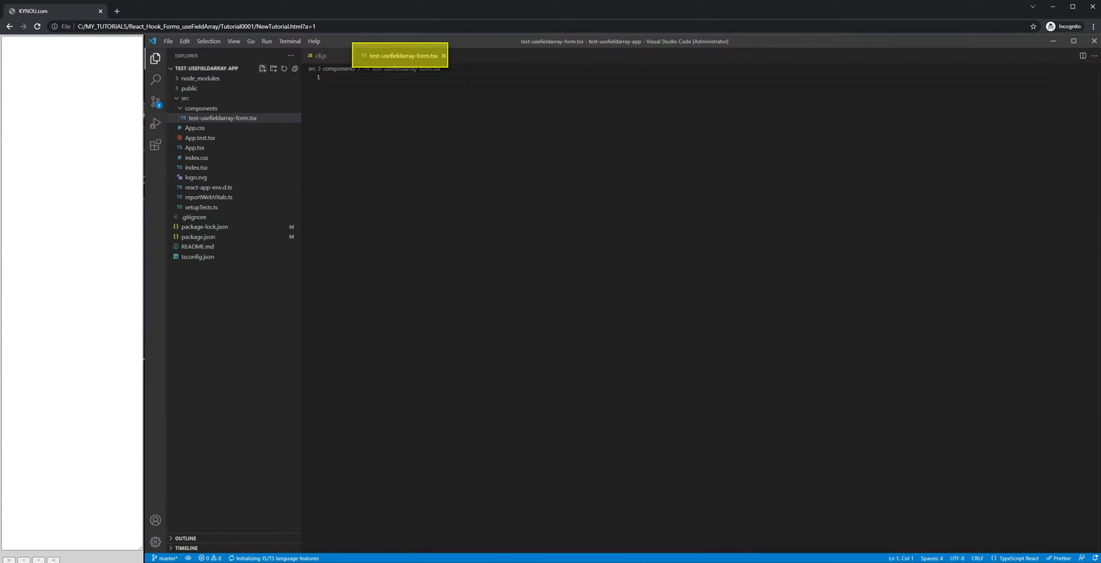
Import useFieldArray and useForm from react-hook-form at the top of the form file
type("import { useFieldArray, useForm } from \"react-hook-form\";")
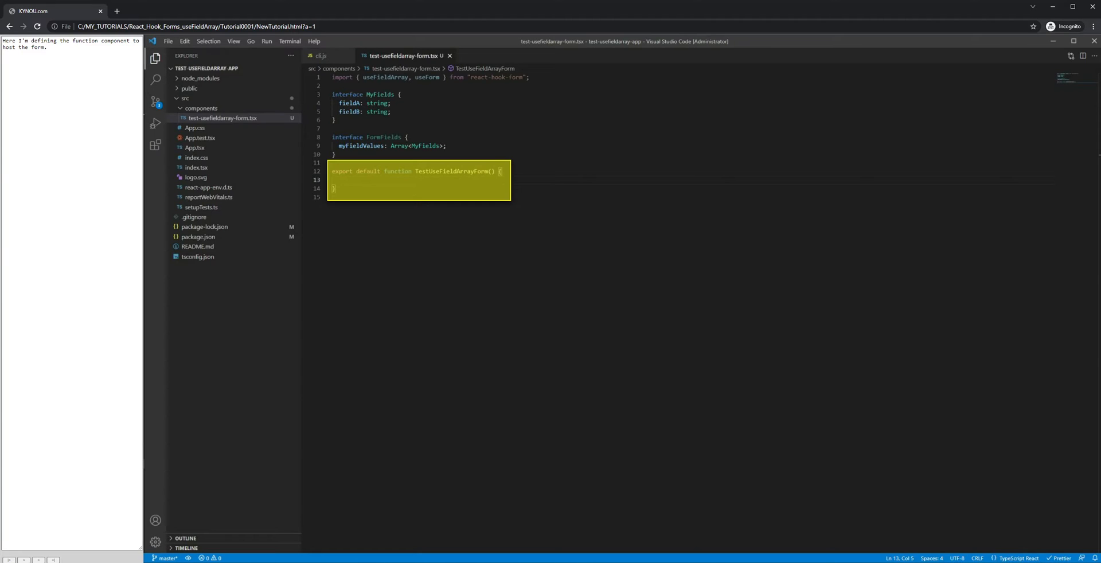
Define initMyFields with two items and initFormFields { myFieldValues: initMyFields }
type("const initMyFields: Array<MyFields> = [")
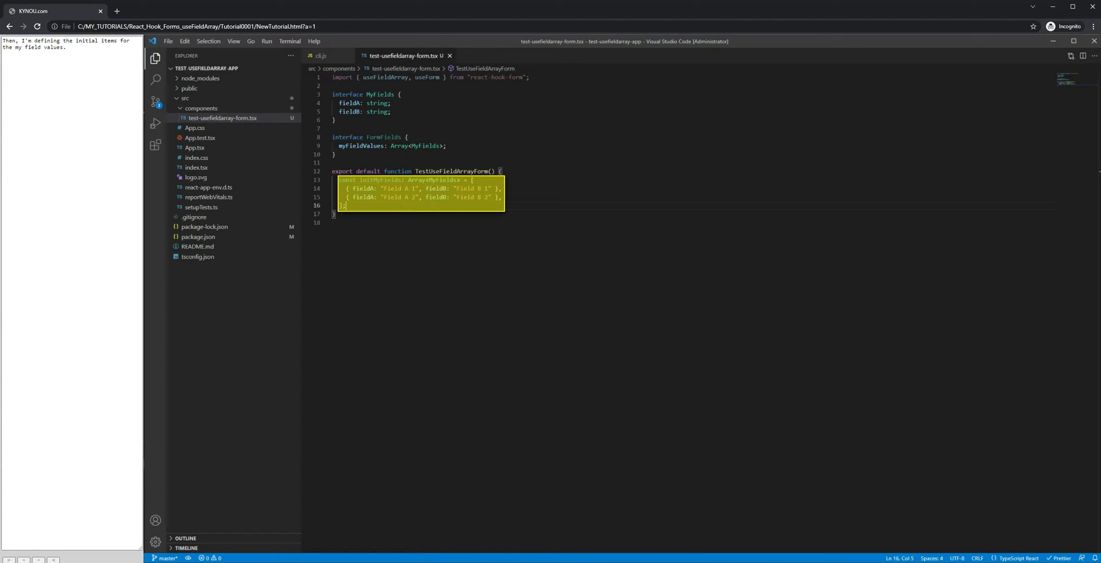
type("const initFormFields: FormFields = { myFieldValues: initMyFields };")
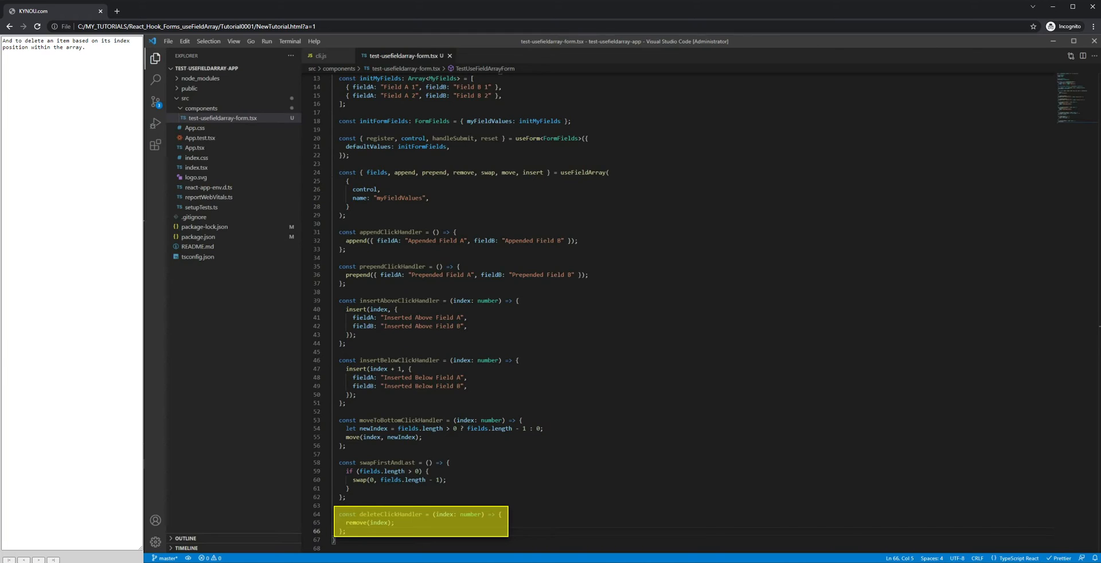
Add an onSubmit handler that alerts the form data as JSON
type("const onSubmit = (data: FormFields) => alert(JSON.stringify(data));")
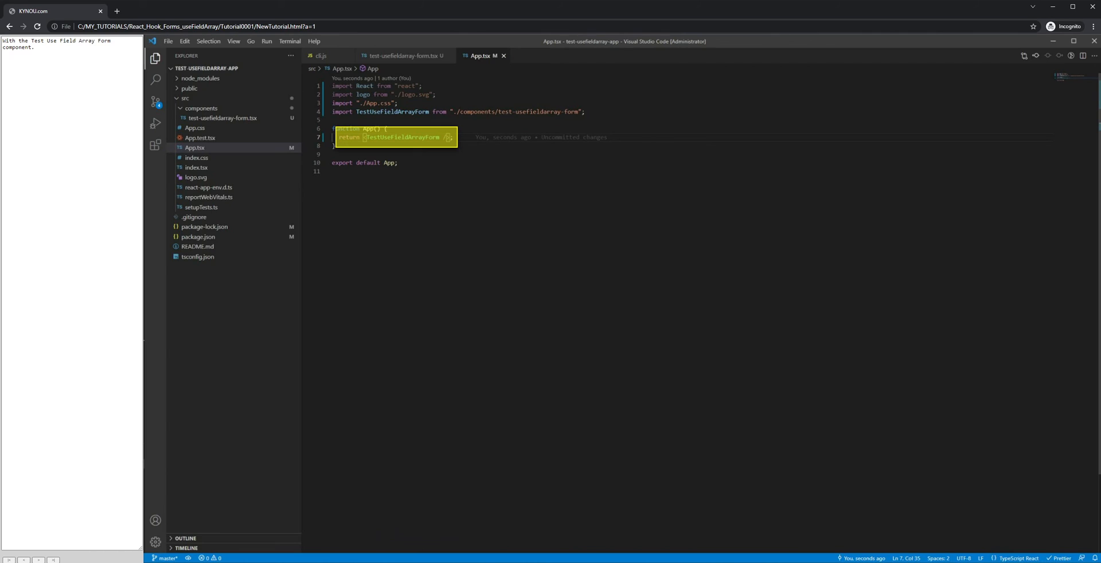
Bring up the Terminal menu from the menu bar
left_click(290, 42)
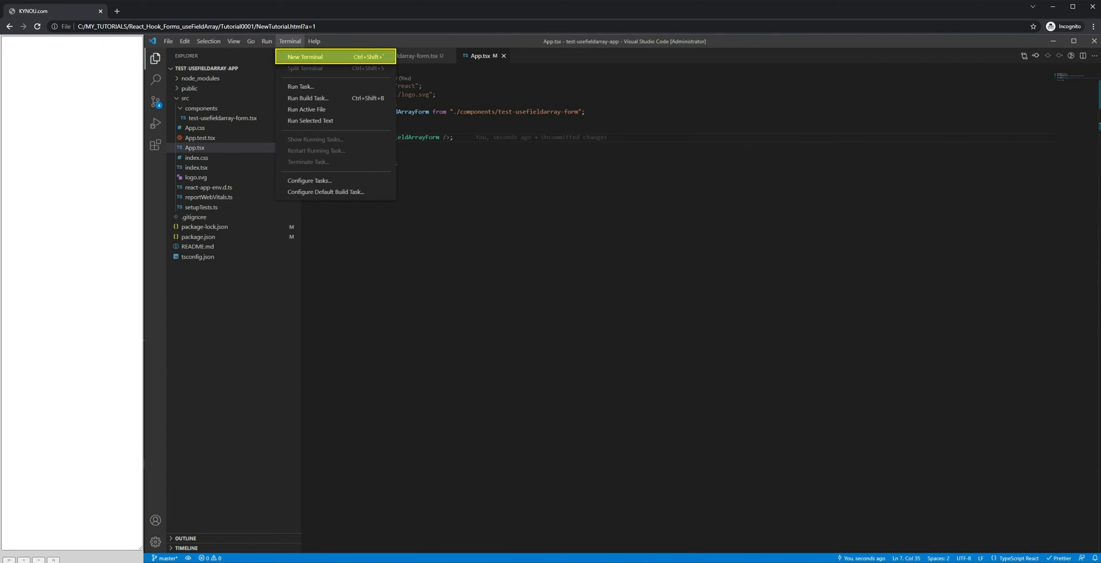
Start the React dev server with npm start in a new terminal
left_click(305, 57)
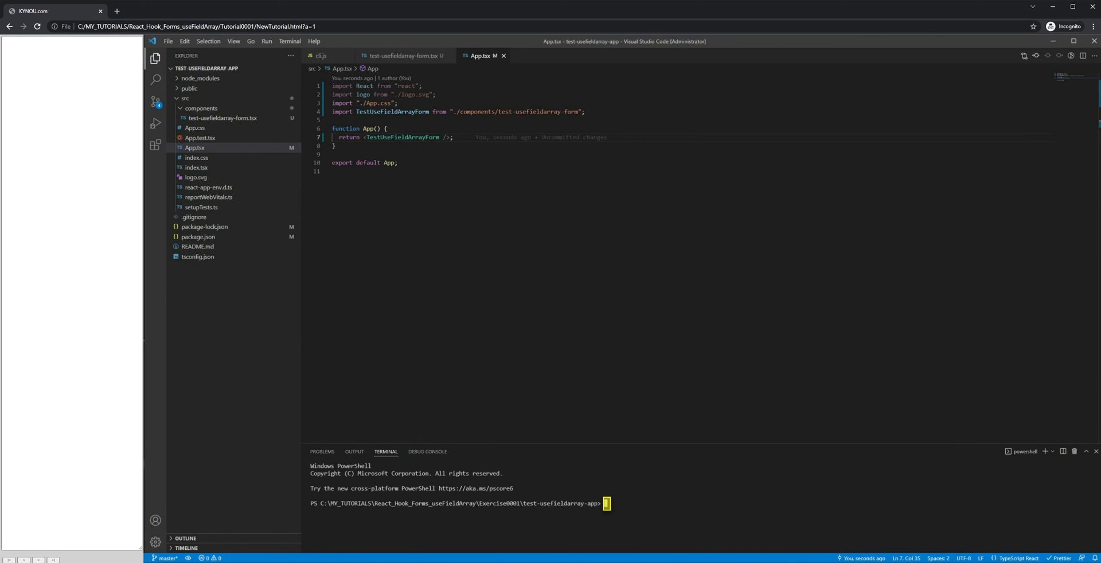
type("npm start")
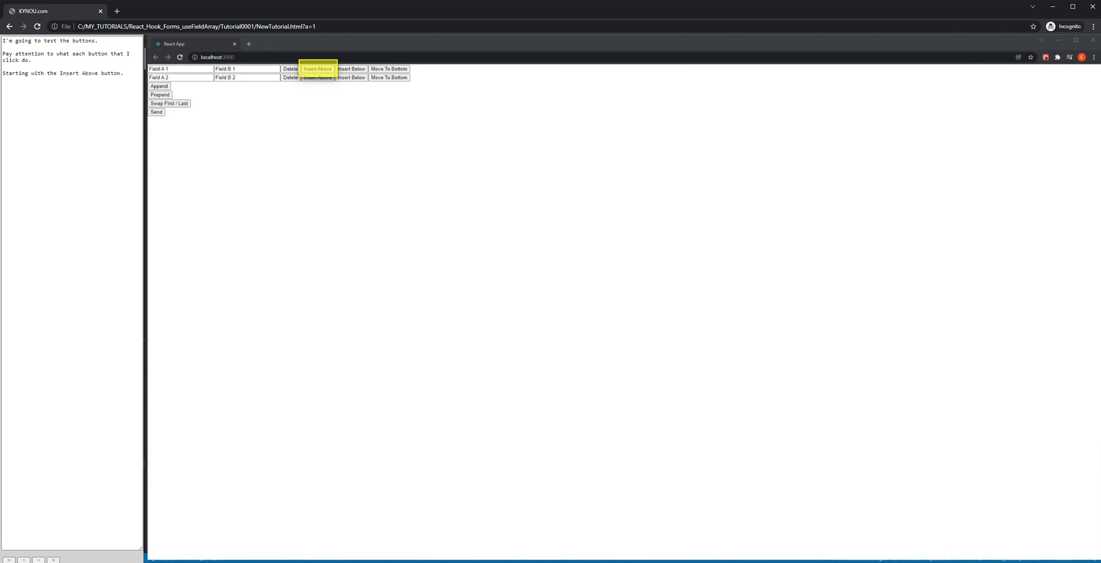
Insert rows above row 1 and below Field A 2, swap first/last twice, move Inserted Above to bottom
left_click(317, 69)
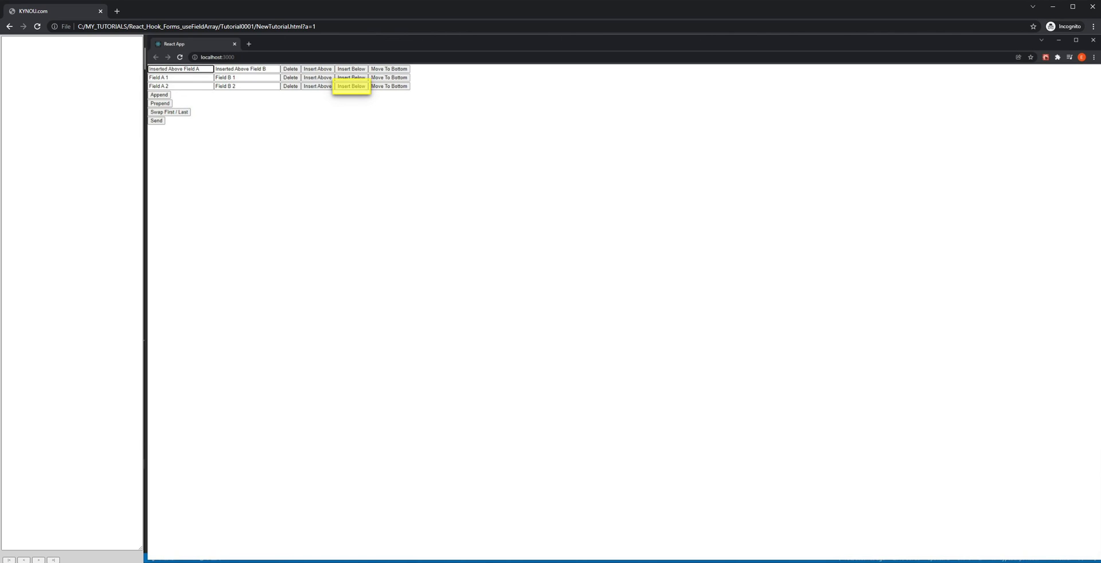
left_click(351, 86)
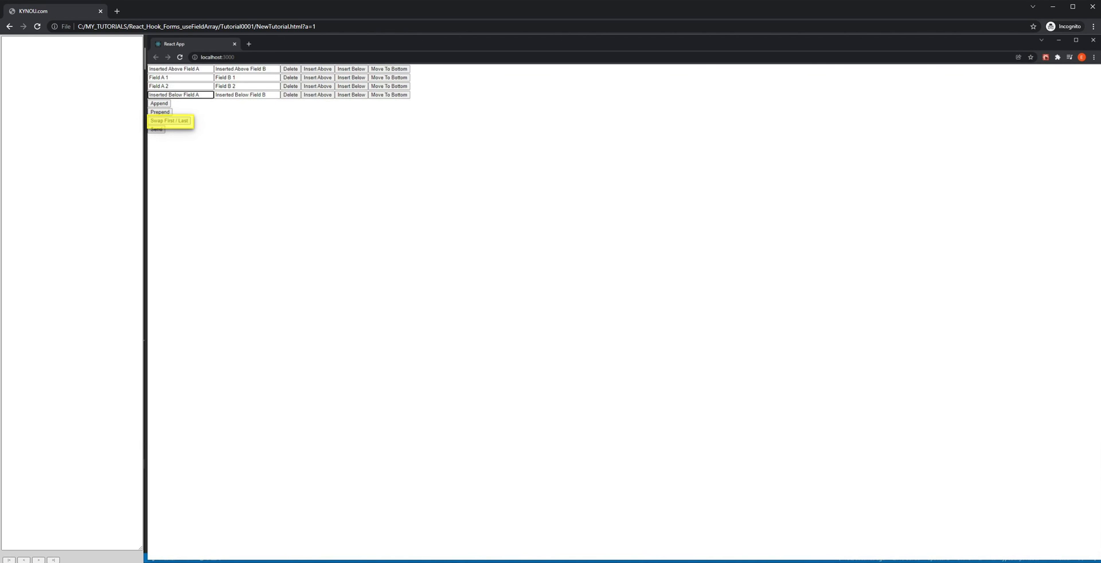
left_click(170, 121)
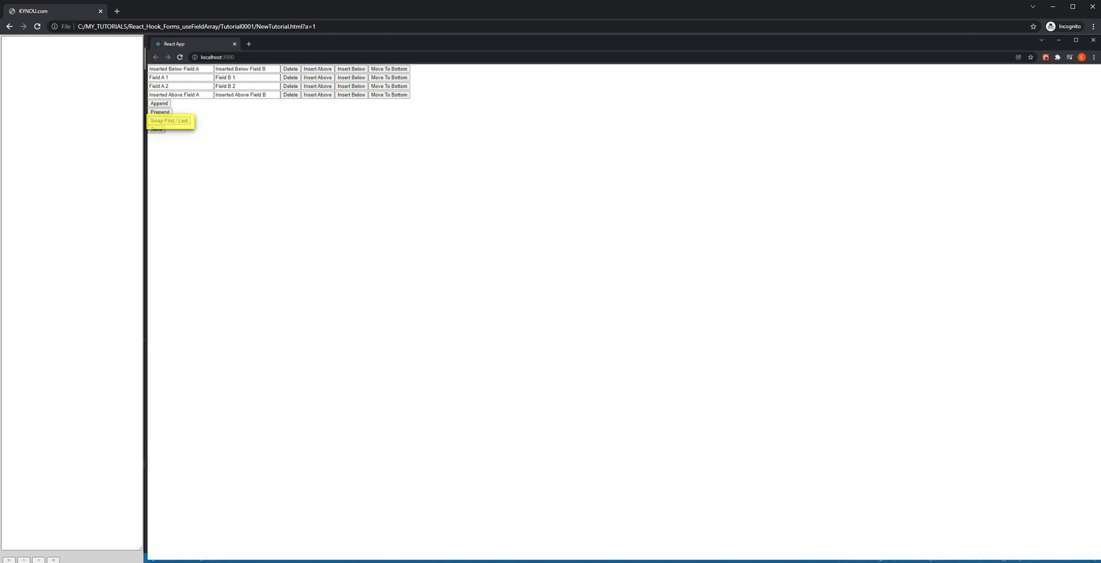
left_click(170, 120)
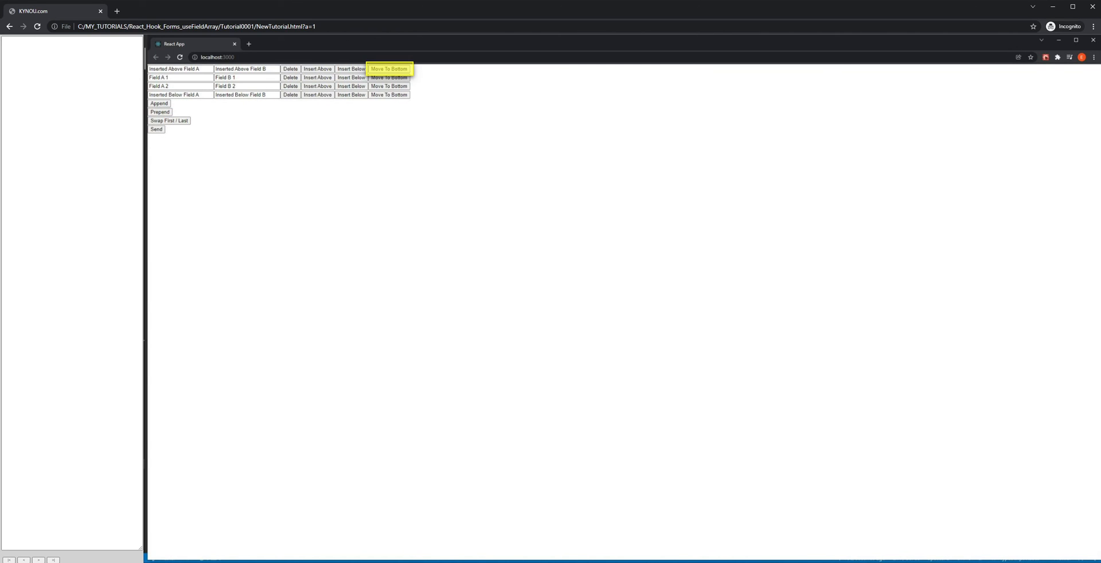
left_click(389, 67)
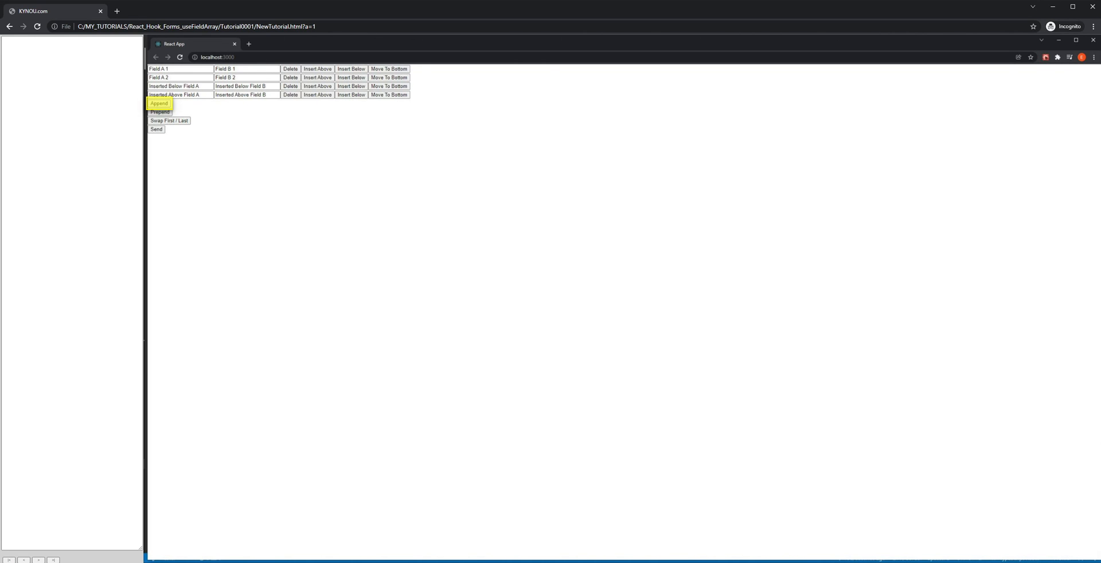
Append a row, prepend a row, then delete the Field A 1 row
left_click(159, 104)
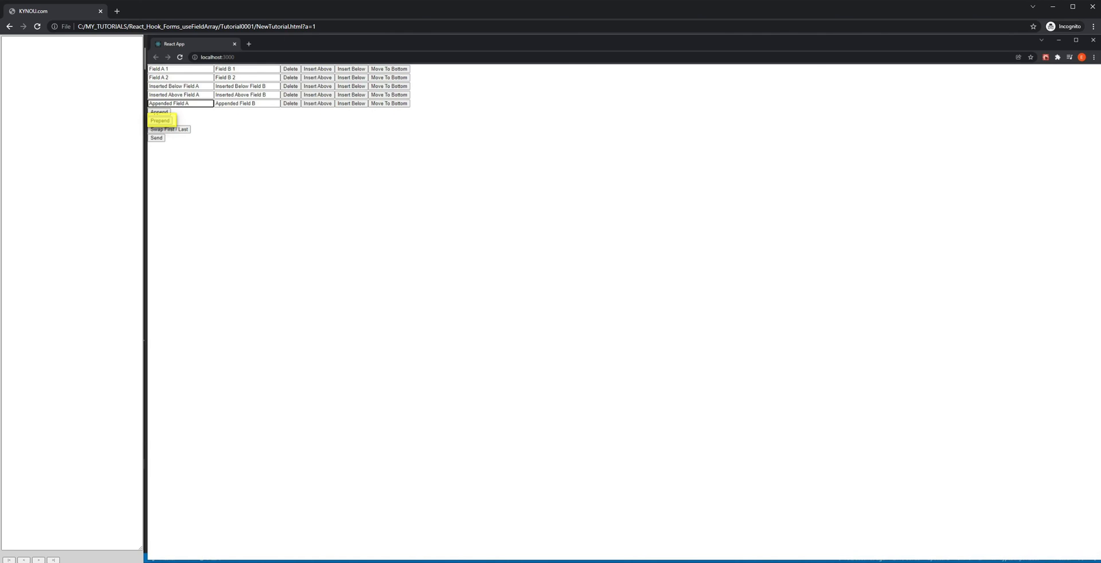
left_click(161, 121)
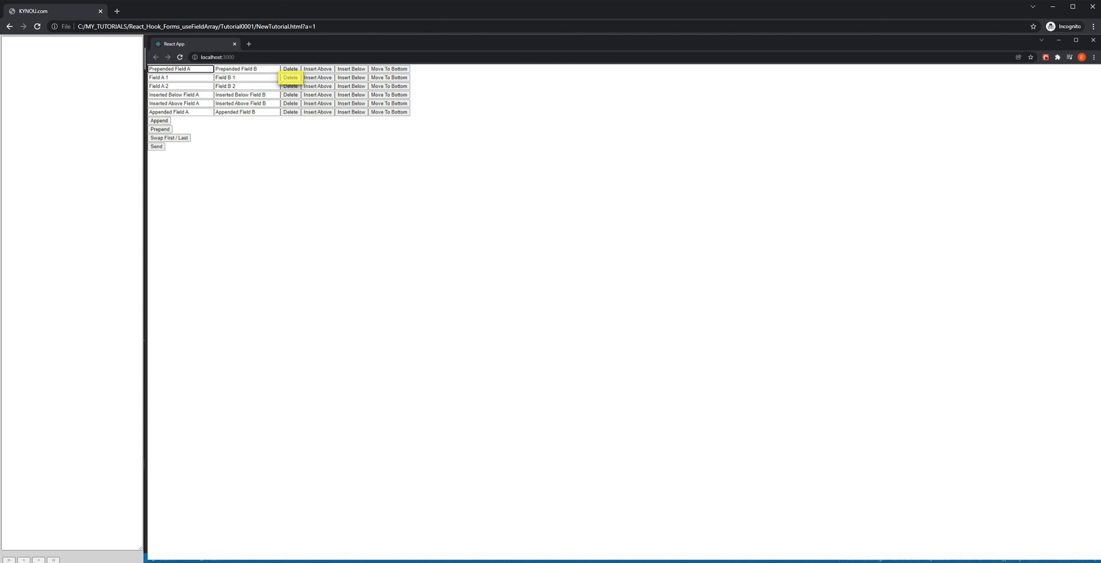
left_click(291, 77)
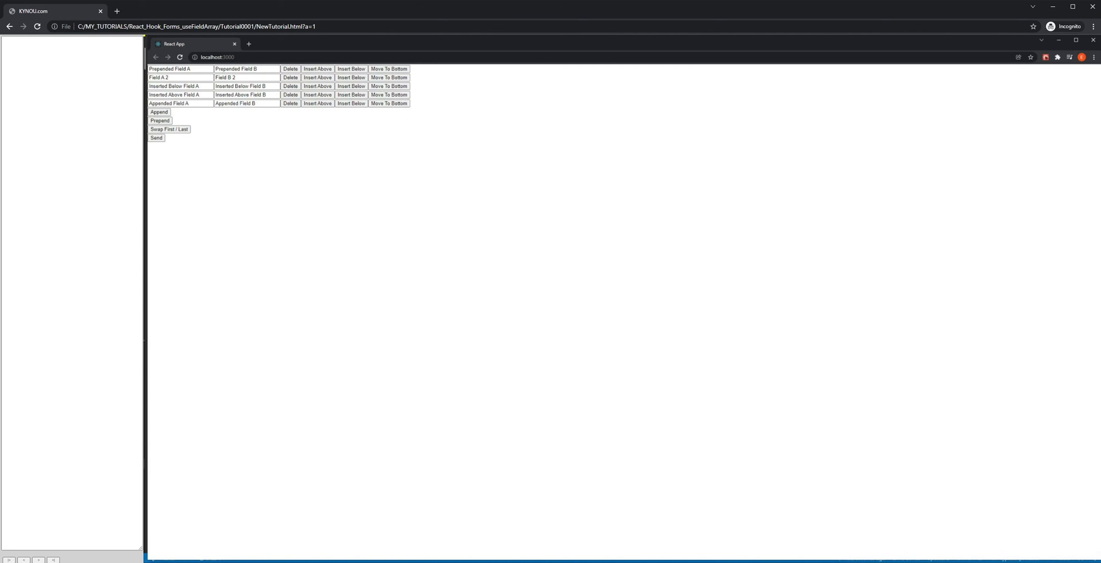